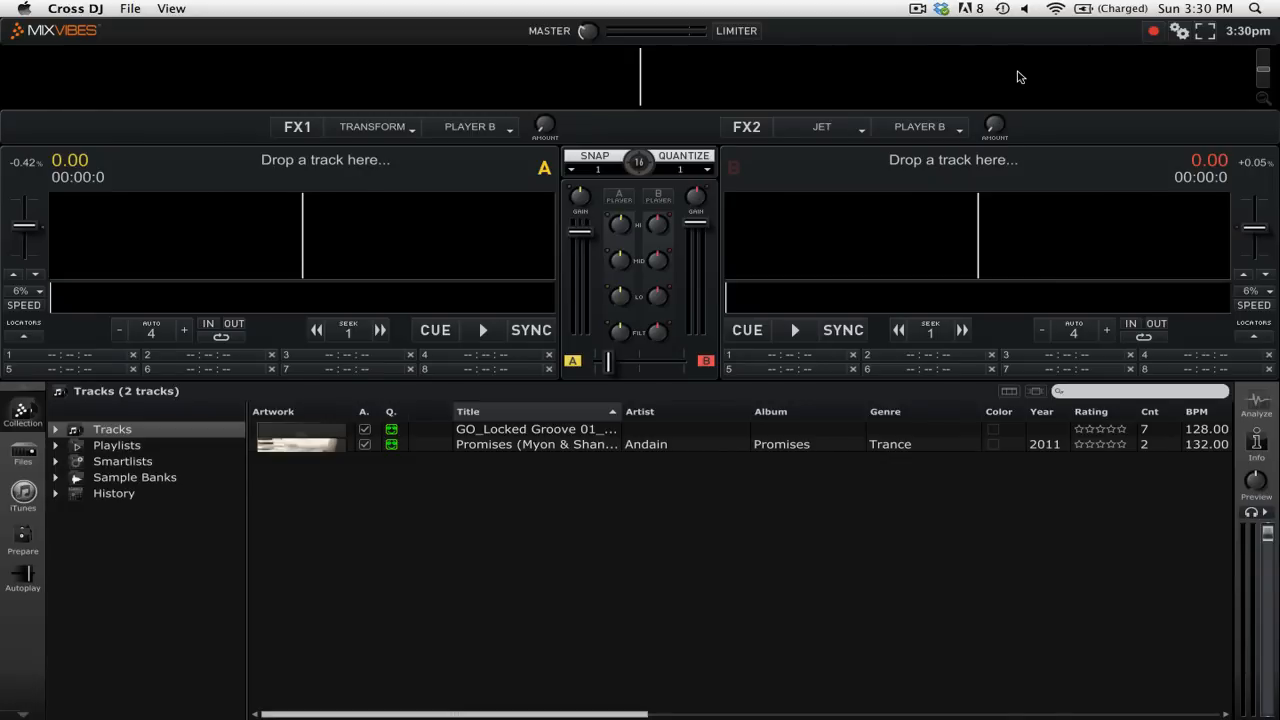
pyautogui.moveTo(1182, 36)
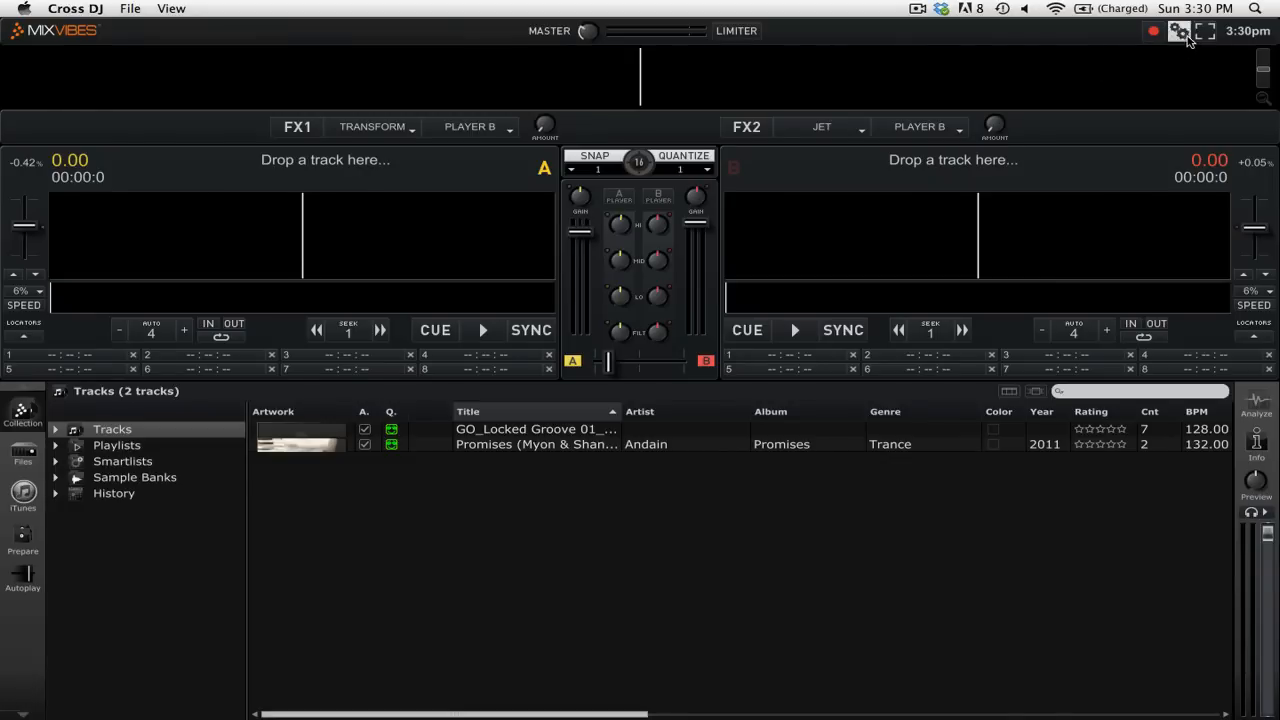
# Open Cross DJ's Preferences from the gear icon at the top right
pyautogui.click(1176, 34)
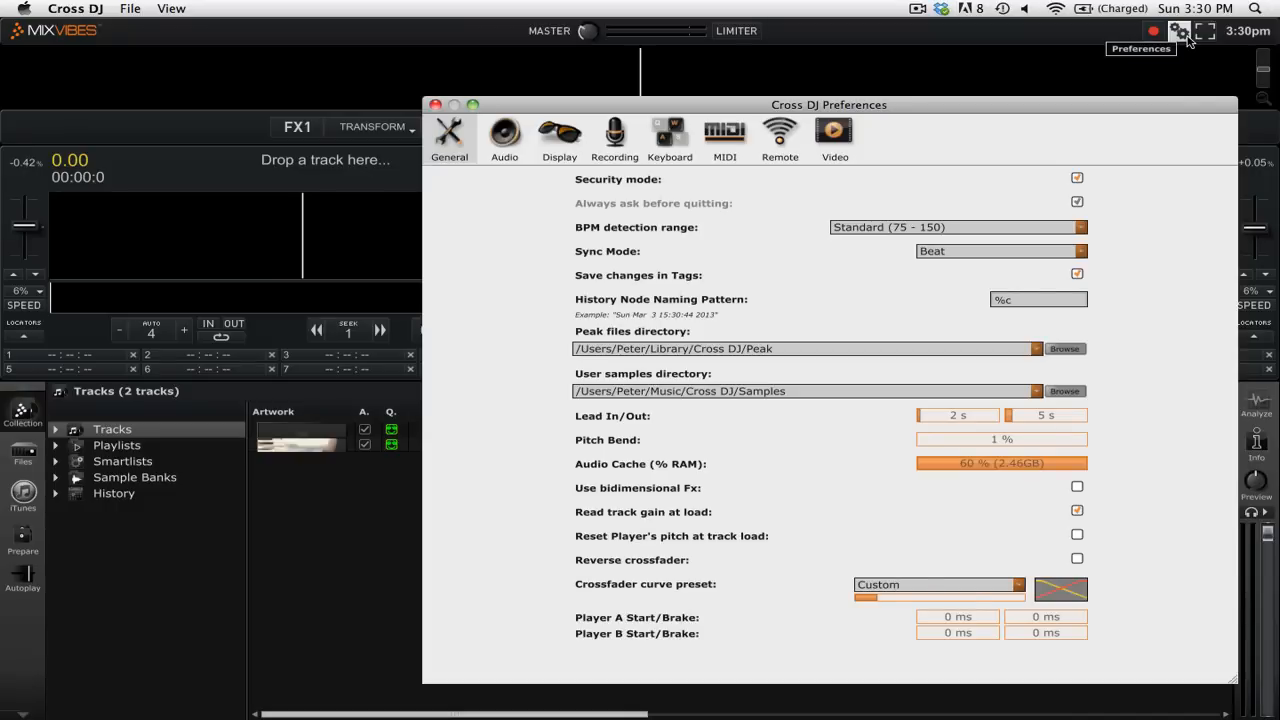
pyautogui.moveTo(699, 157)
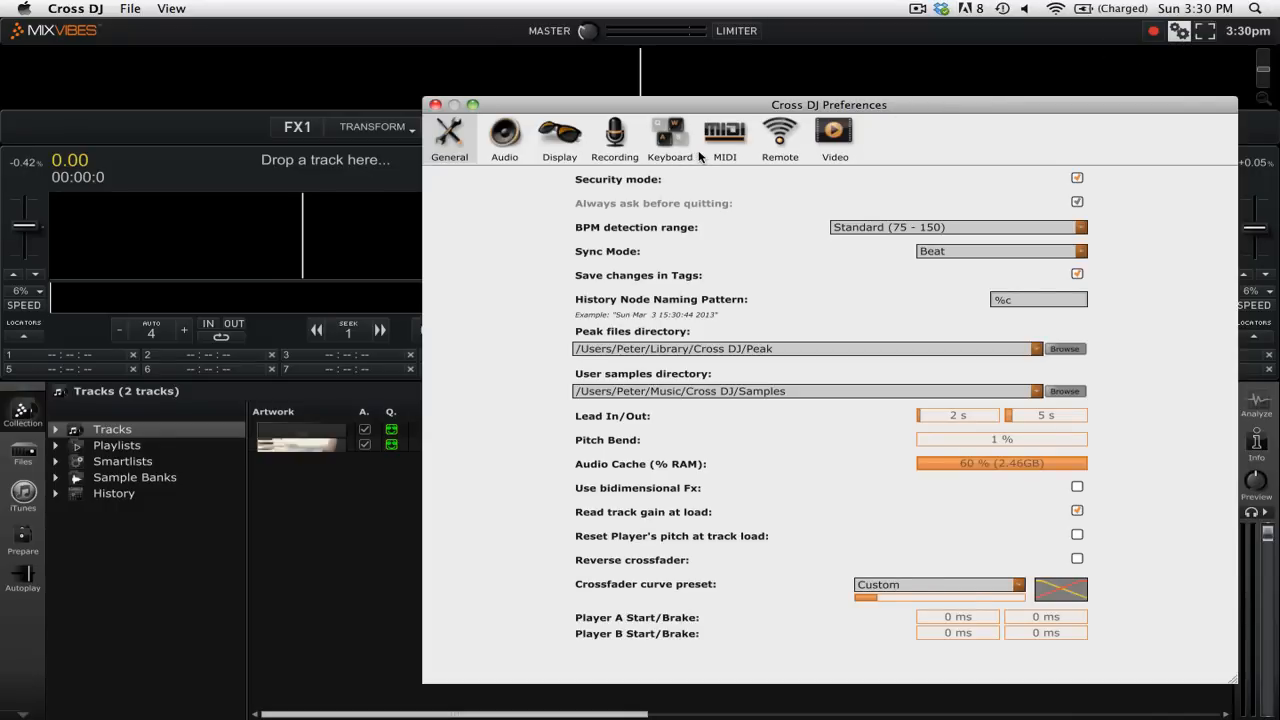
# Under MIDI, import the X-Session .mappings file from the Desktop for USB X-Session Port 1
pyautogui.click(725, 138)
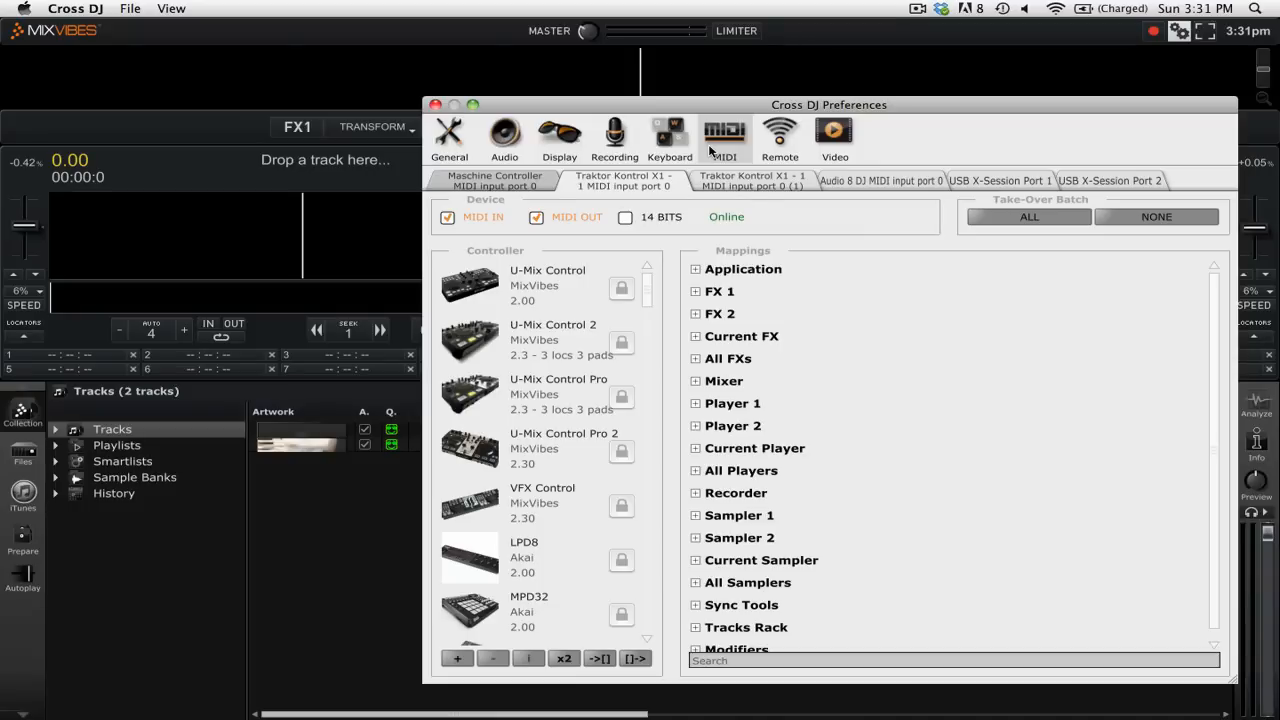
pyautogui.click(999, 181)
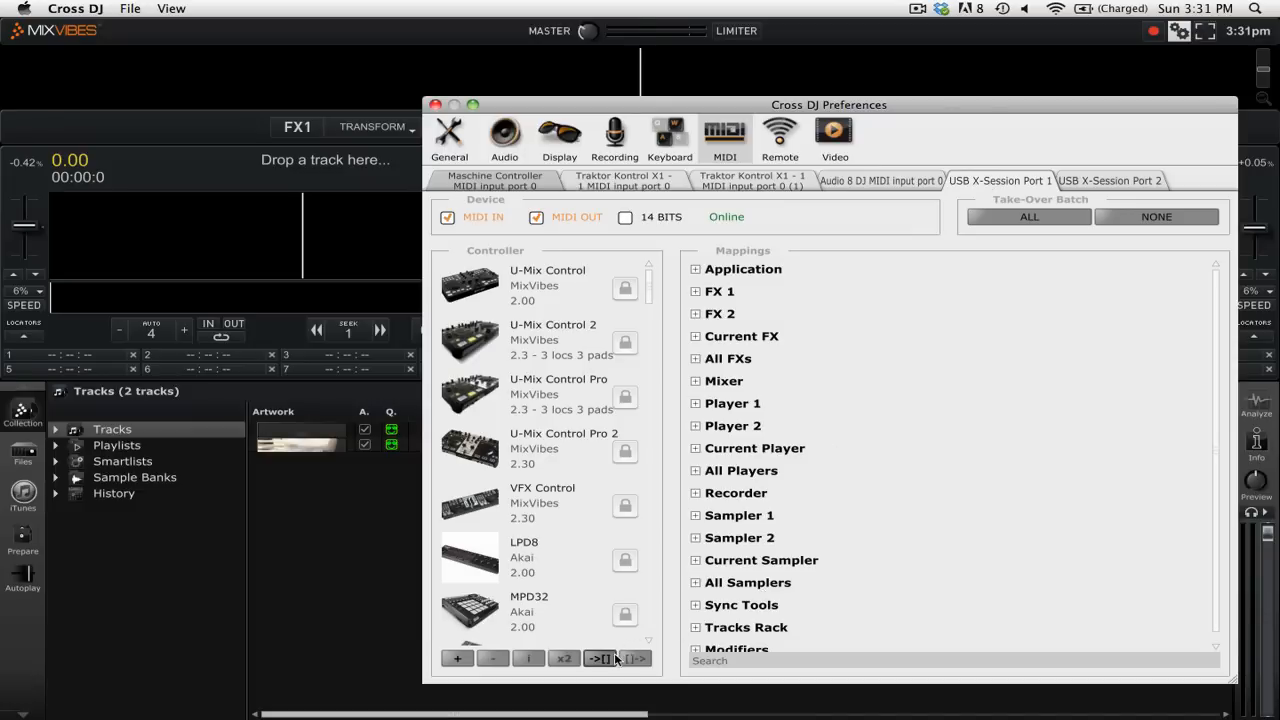
pyautogui.click(602, 657)
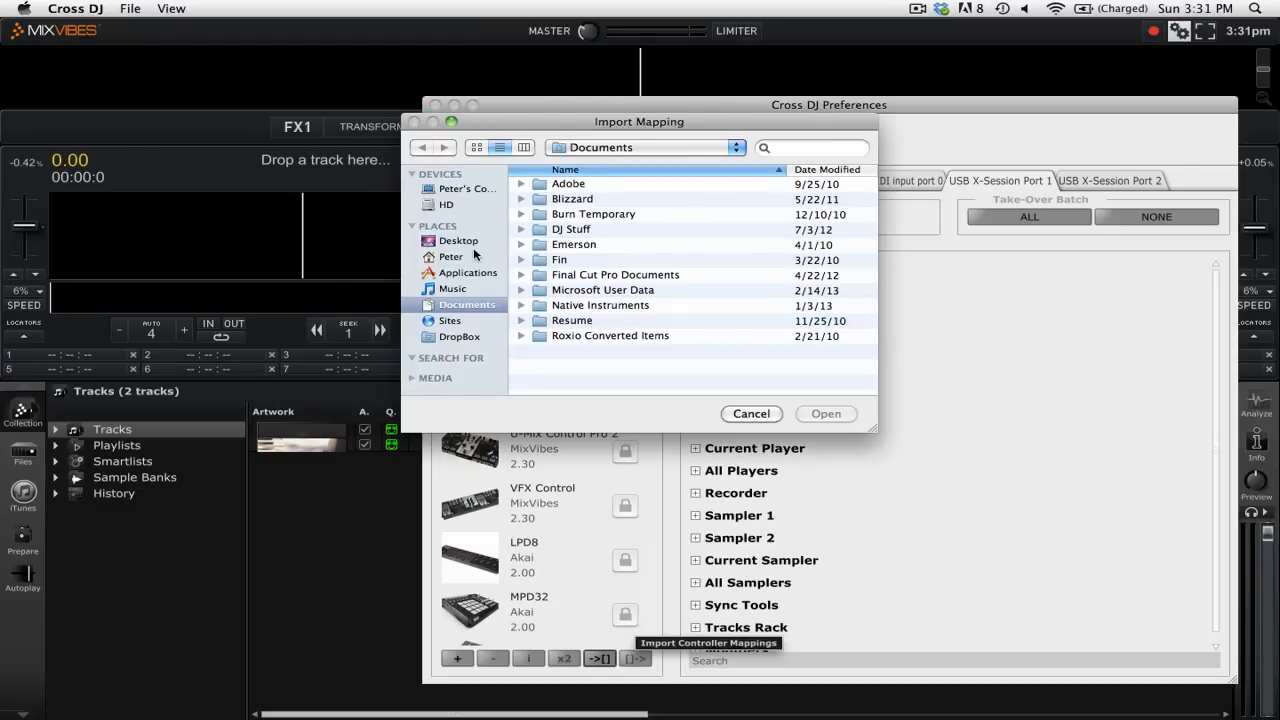
pyautogui.click(453, 240)
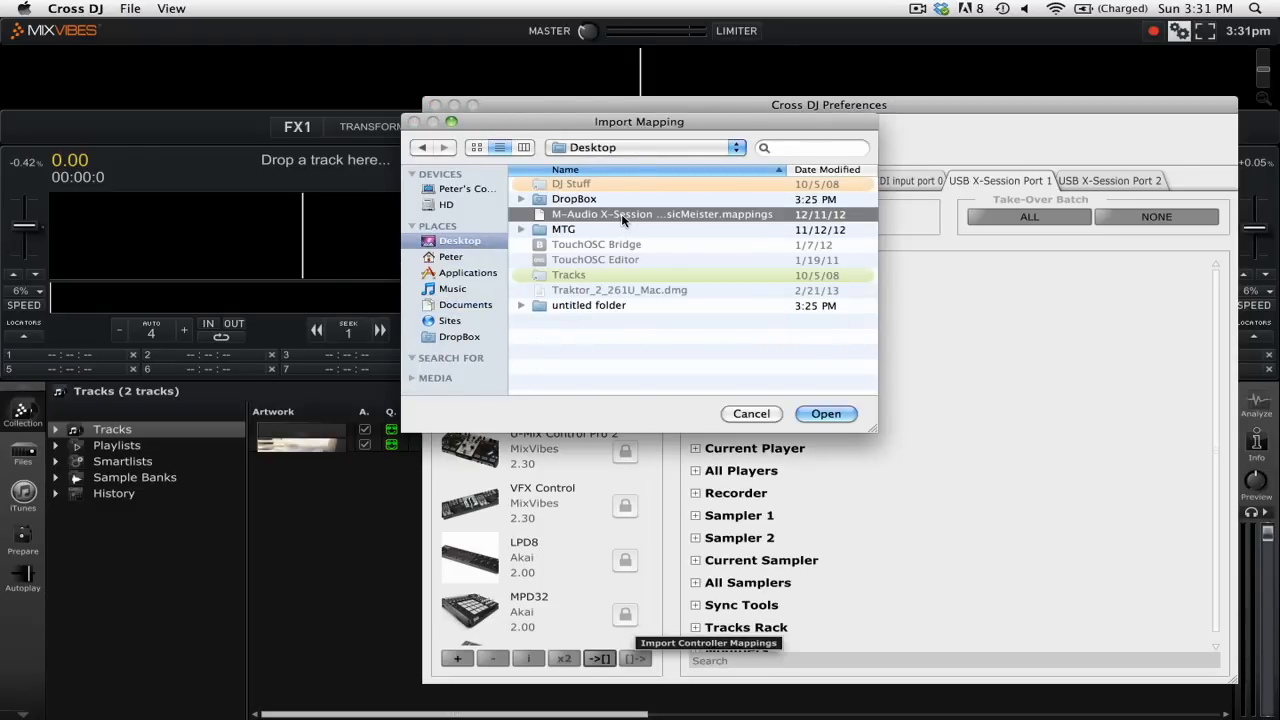
pyautogui.click(751, 414)
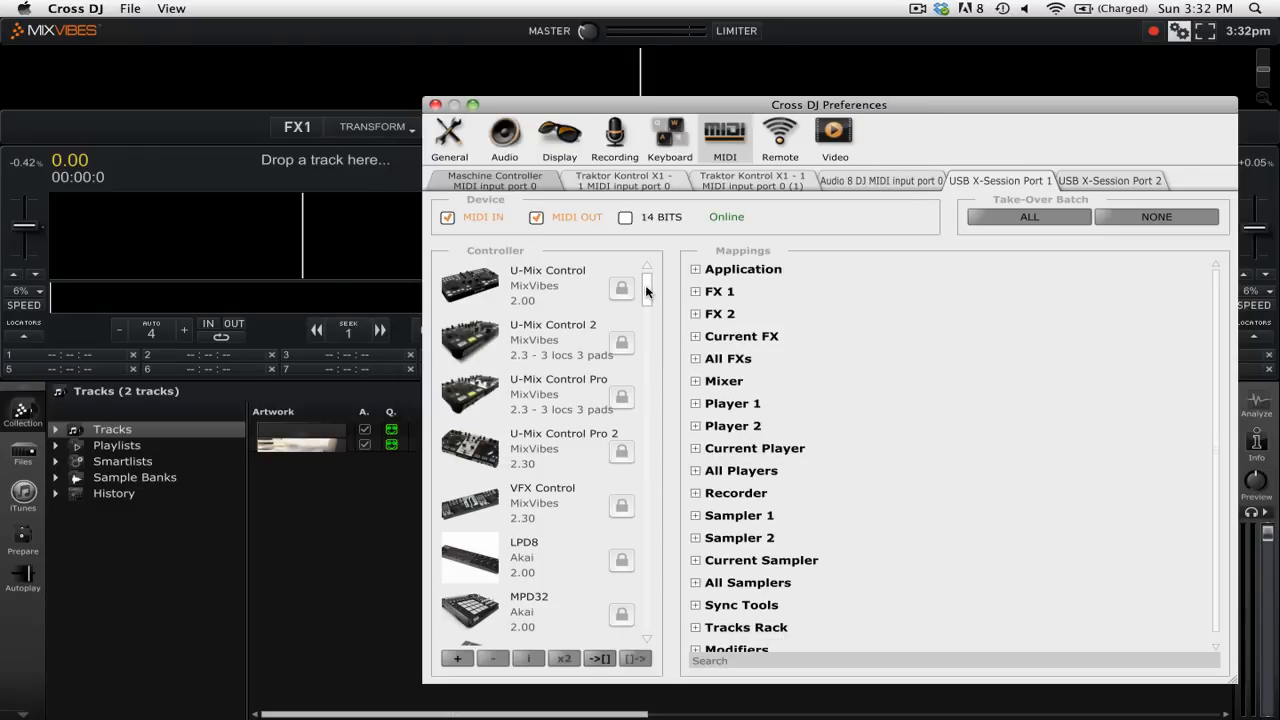
# Select X-Session Pro as the controller and expand its Mixer mappings
pyautogui.scroll(-3)
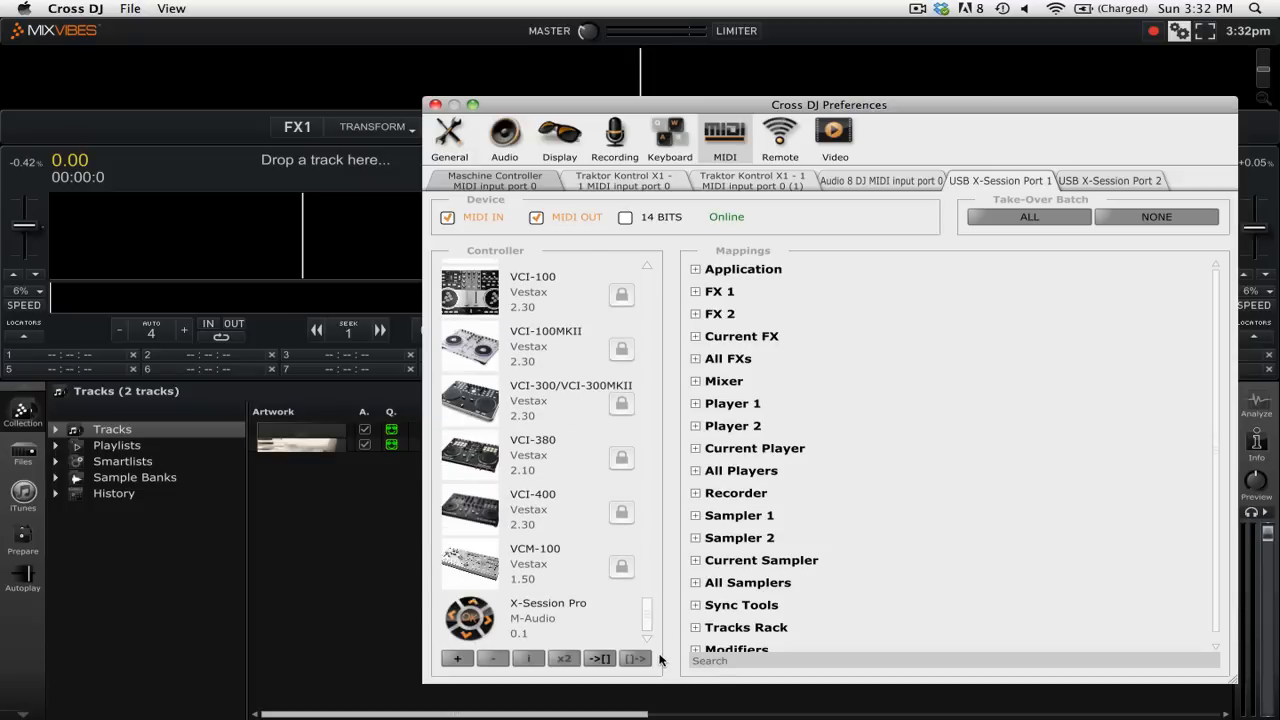
pyautogui.click(548, 630)
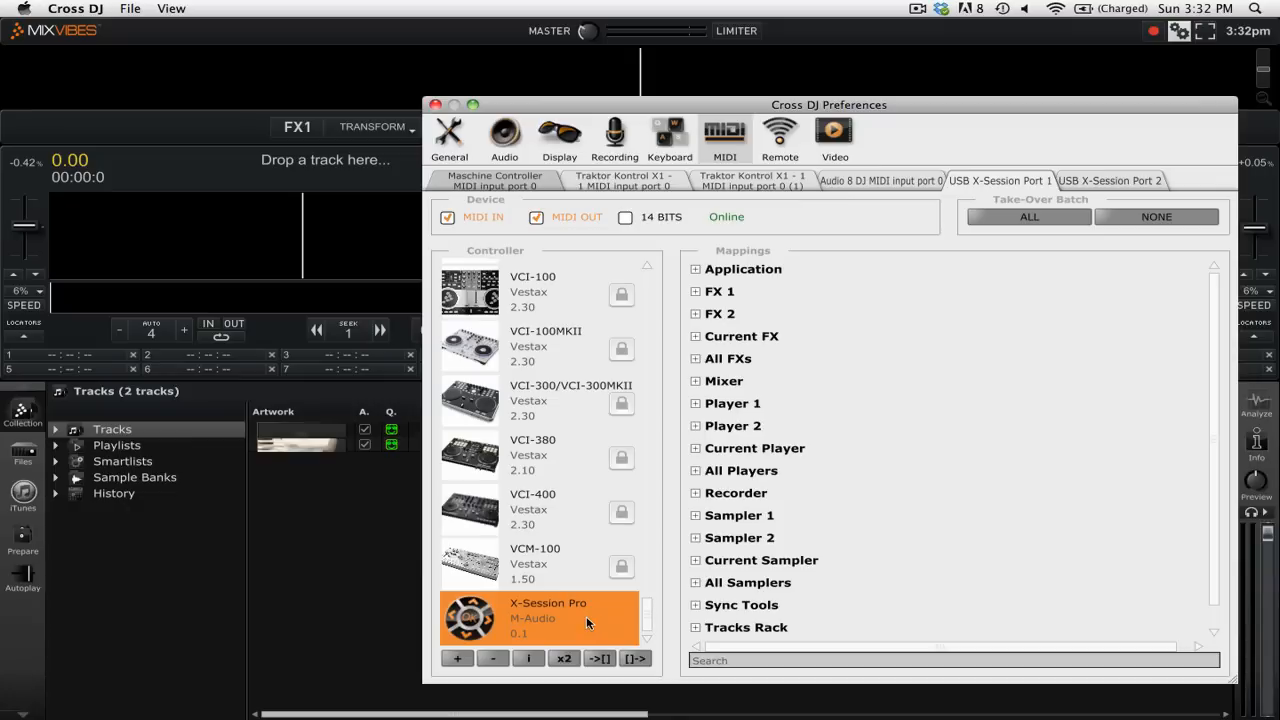
pyautogui.moveTo(710, 381)
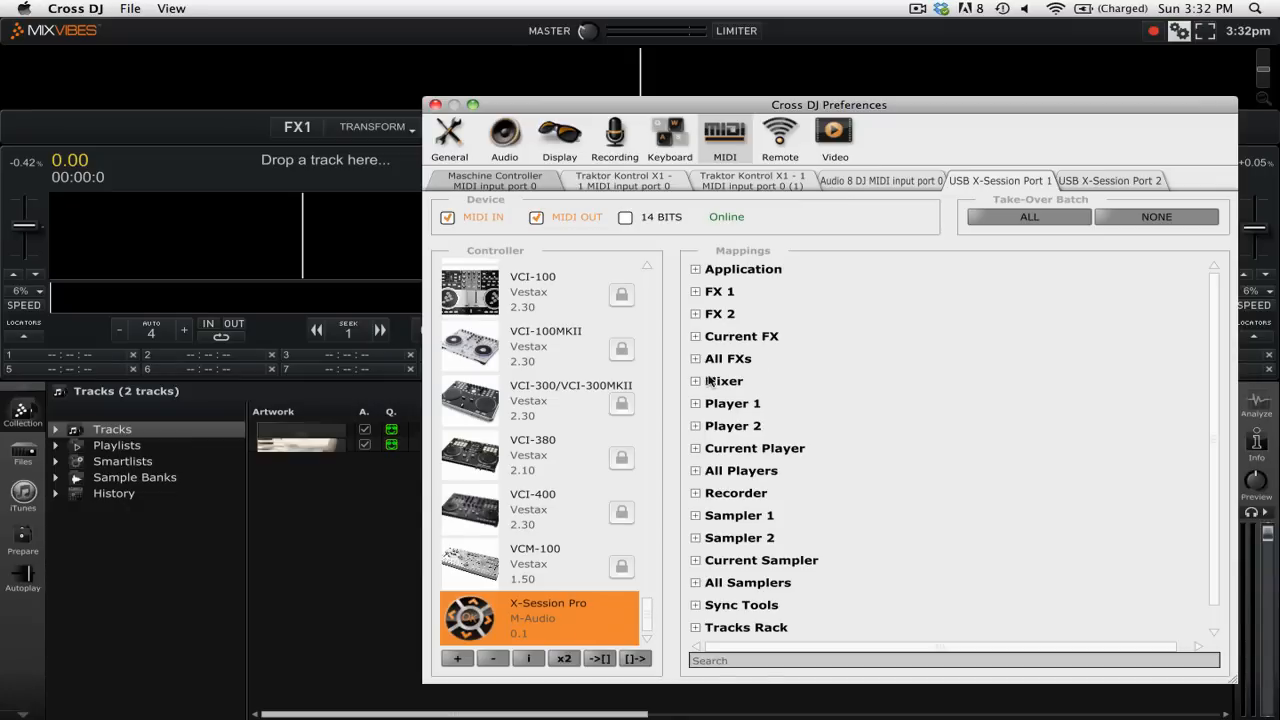
pyautogui.click(694, 381)
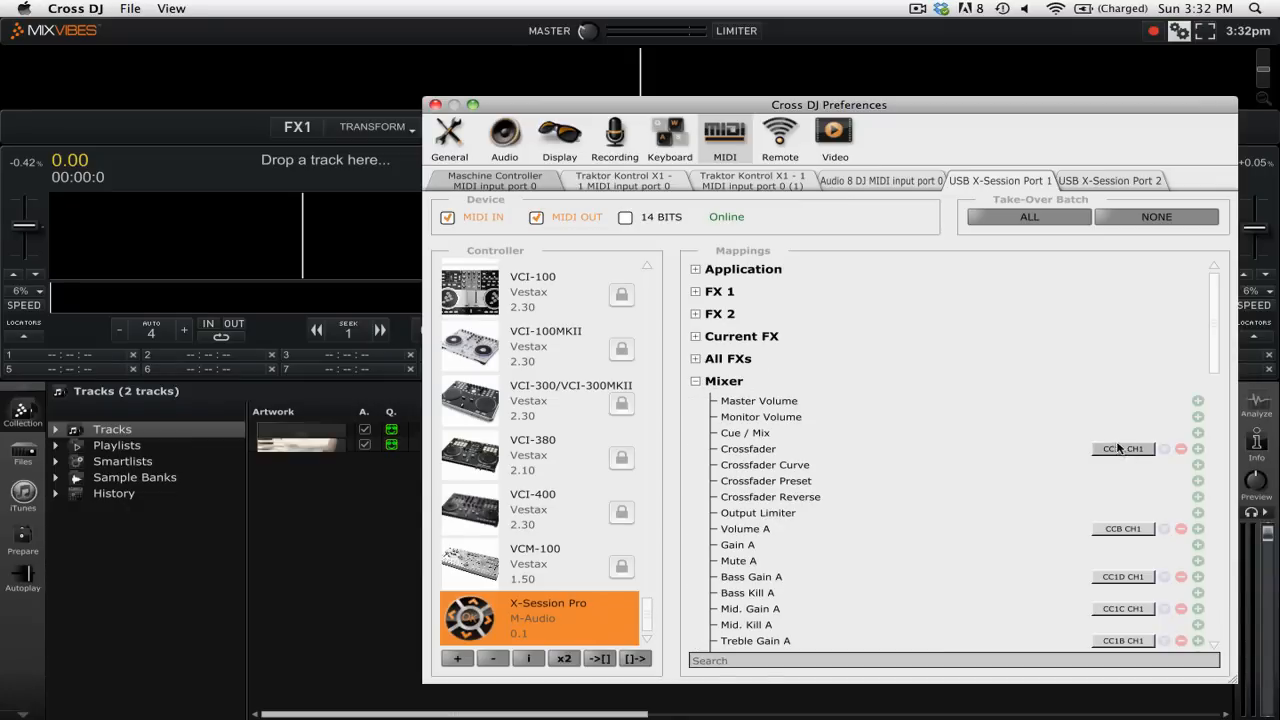